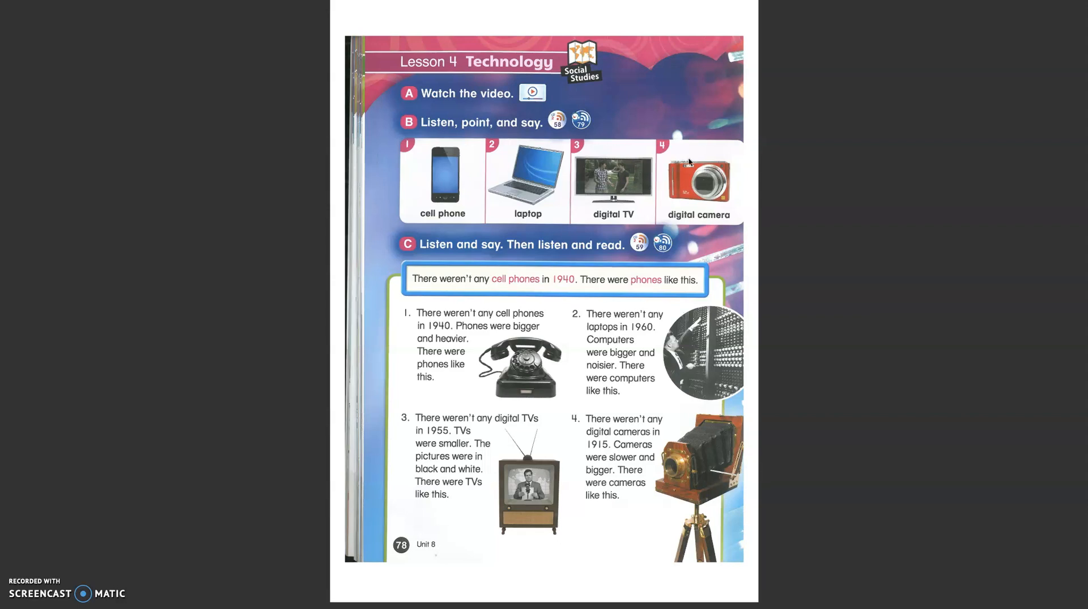
mouse_move(512, 207)
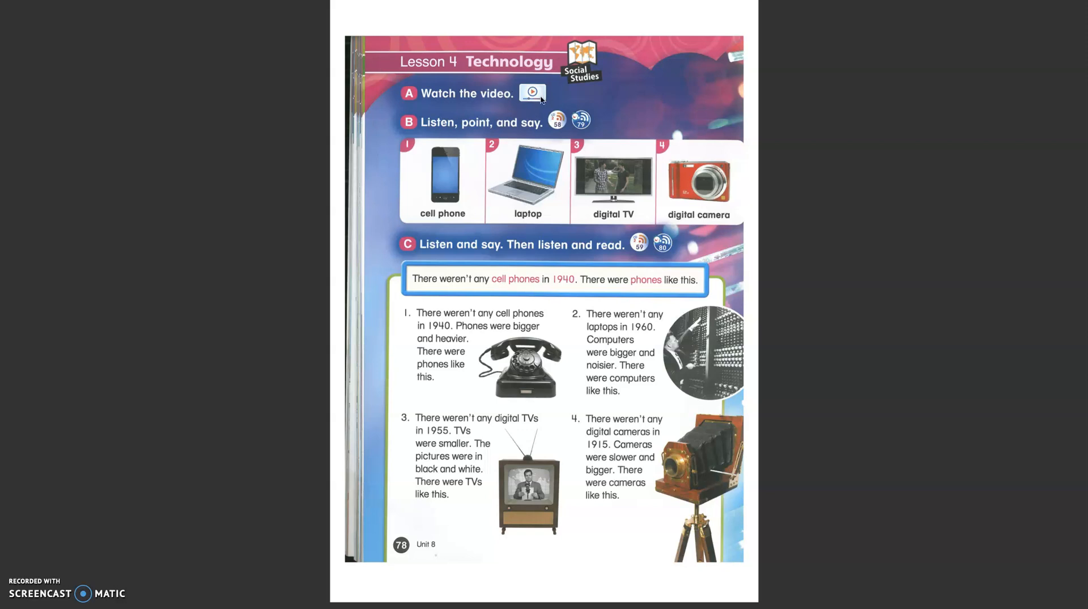
mouse_move(538, 109)
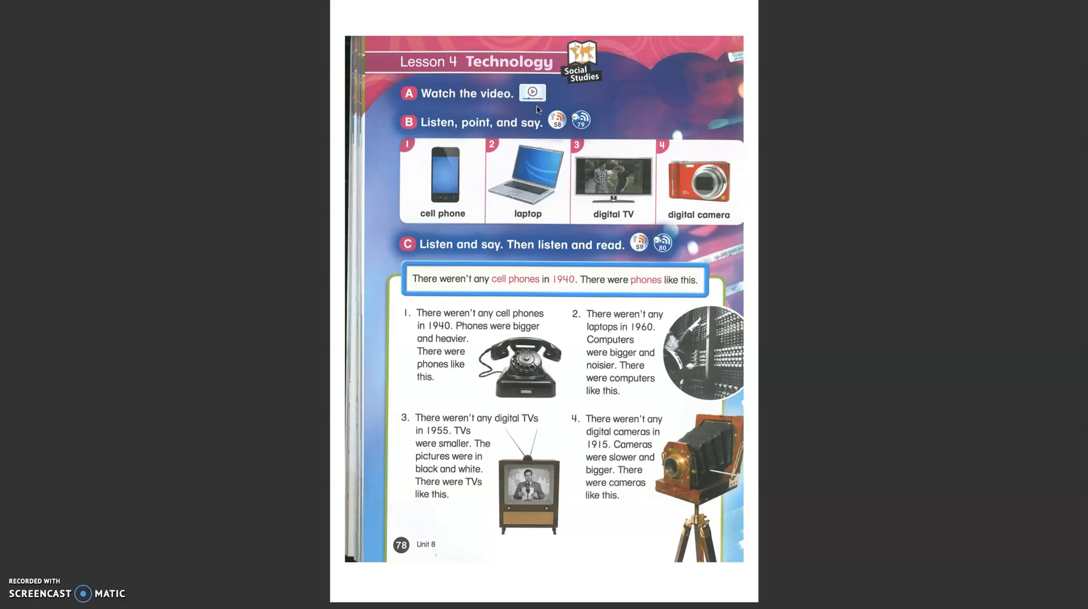
mouse_move(466, 345)
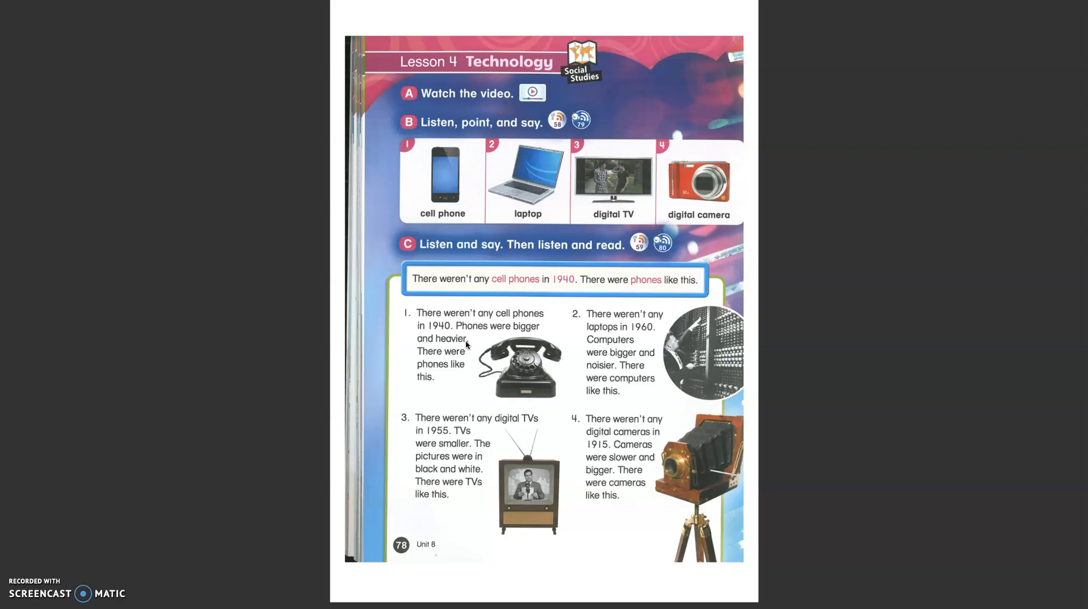
mouse_move(493, 156)
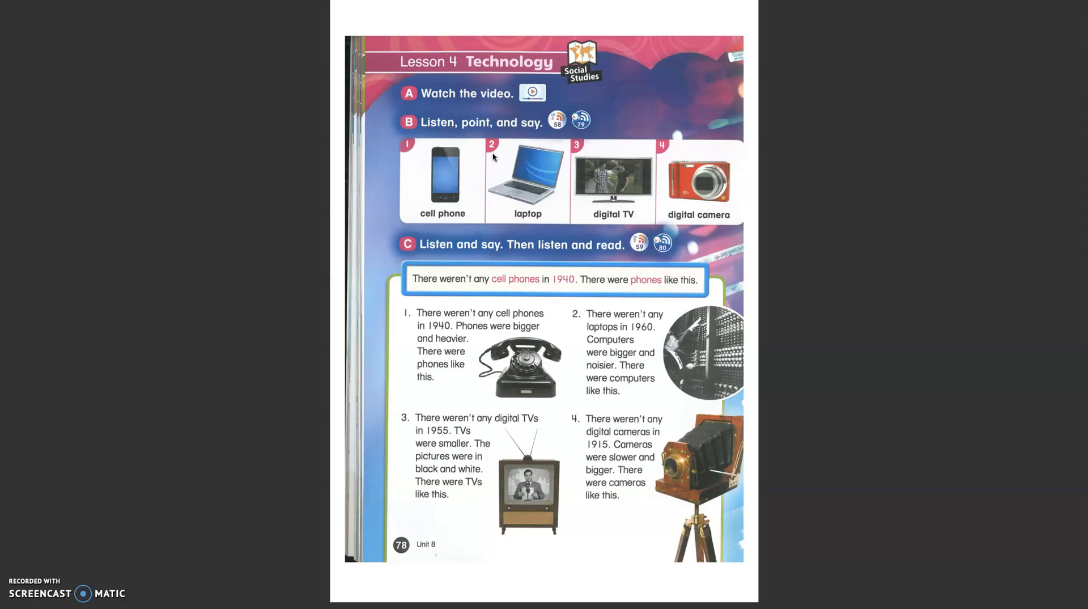
mouse_move(469, 186)
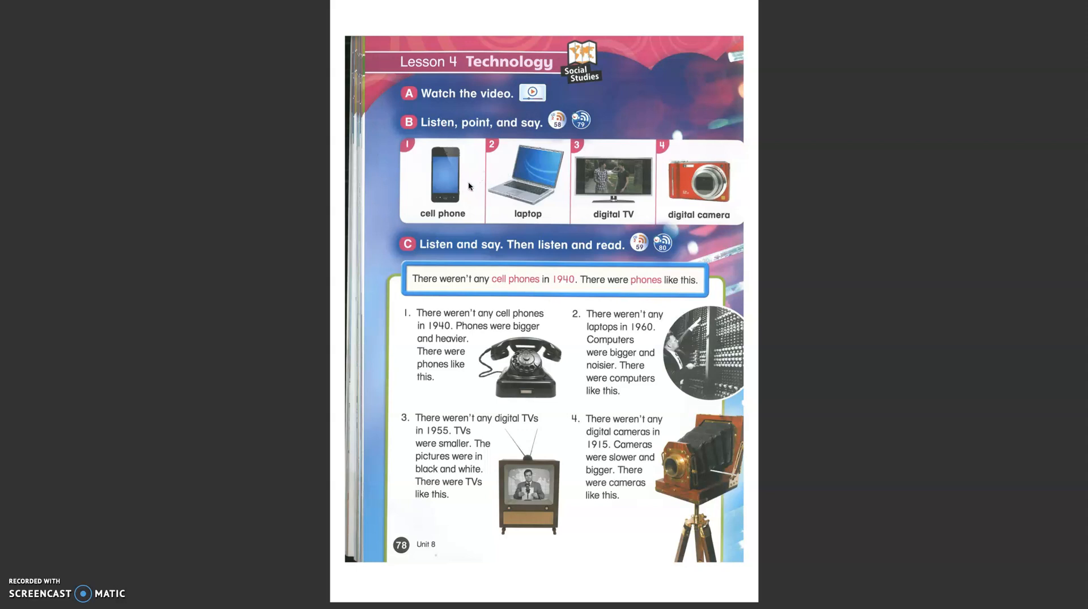
mouse_move(452, 199)
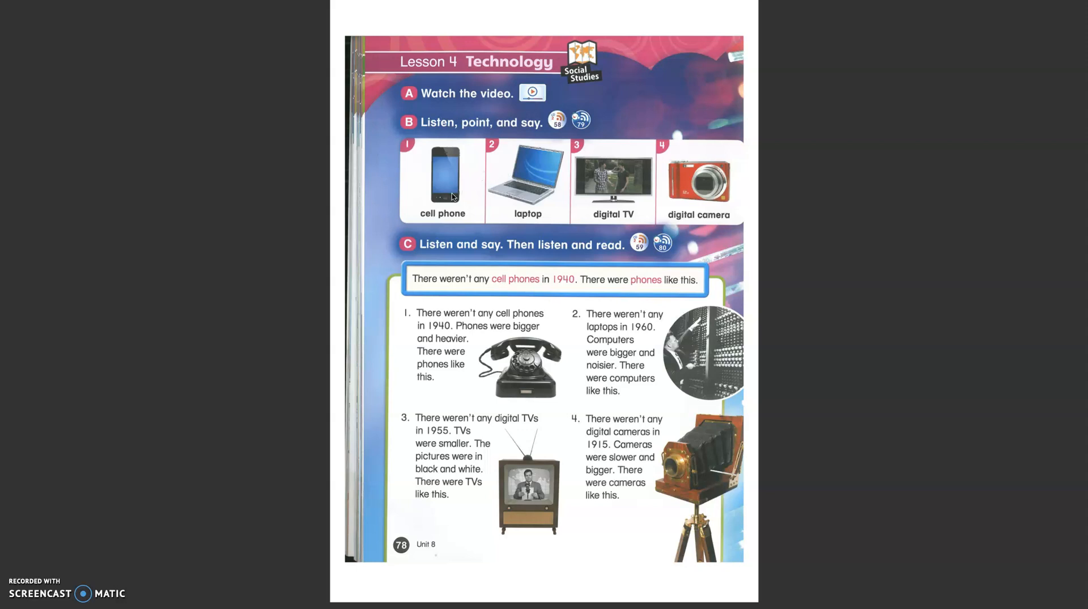
mouse_move(613, 209)
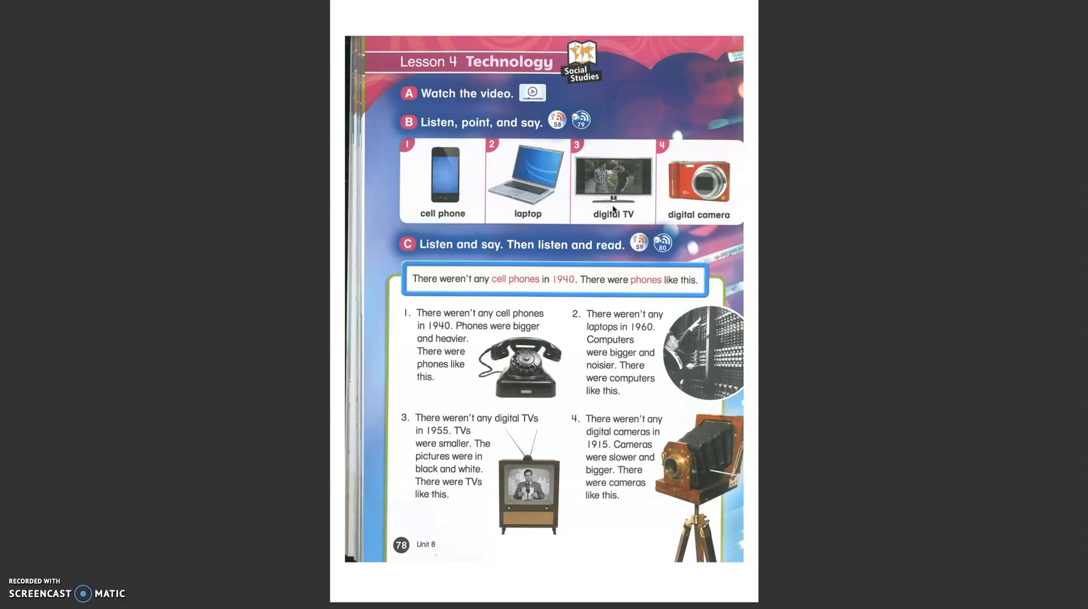
mouse_move(721, 208)
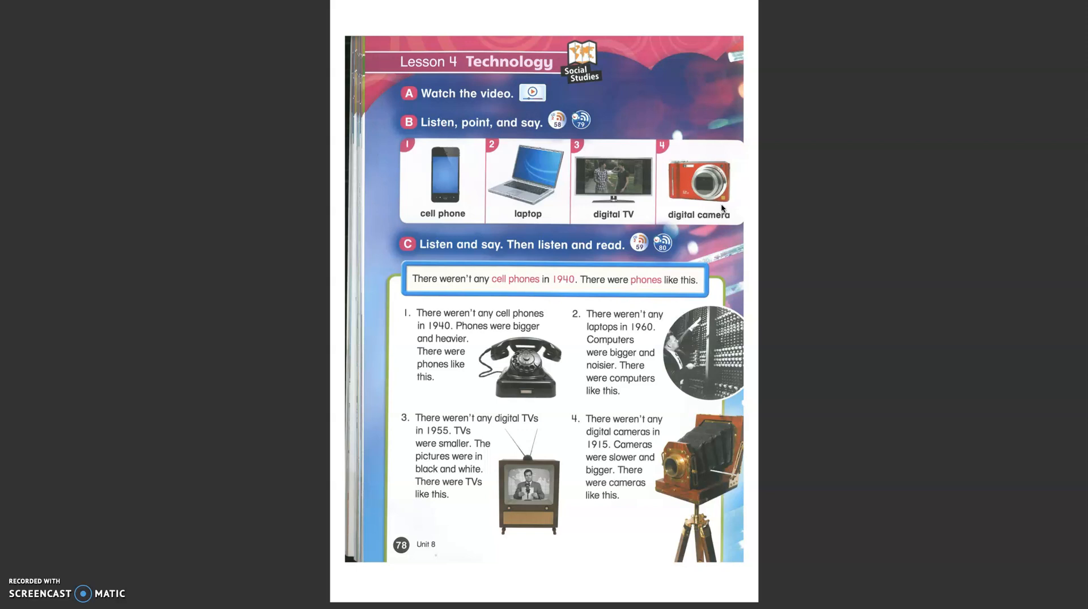
mouse_move(515, 472)
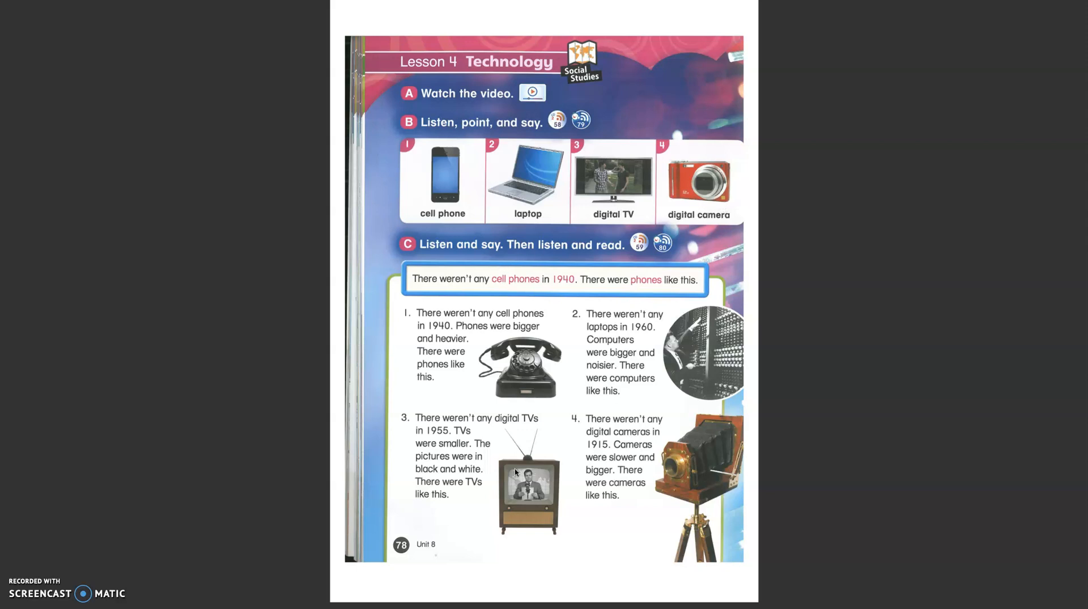
mouse_move(556, 452)
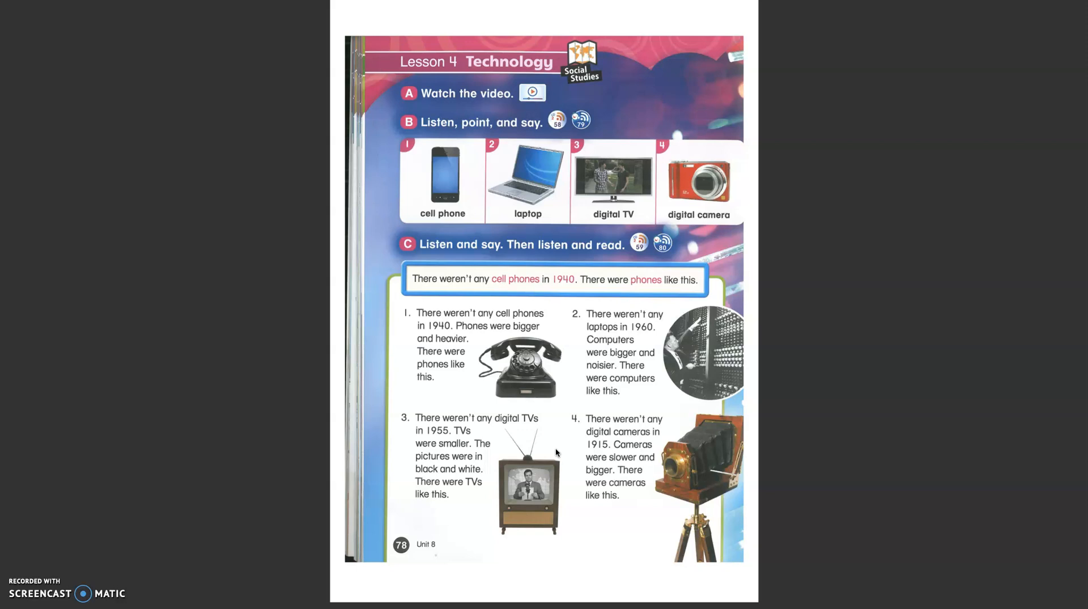
mouse_move(420, 337)
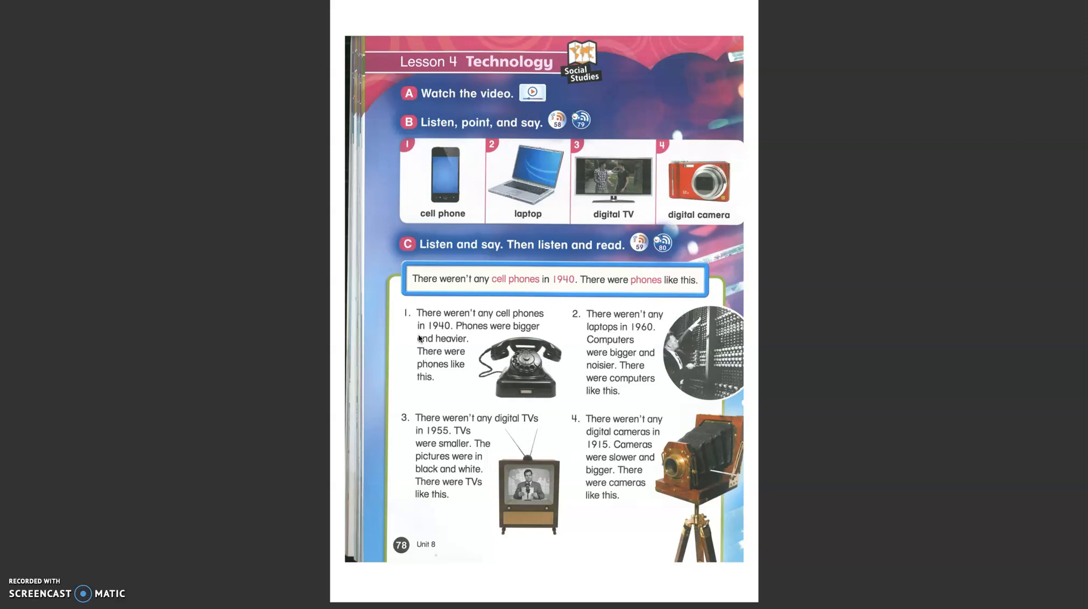
mouse_move(522, 321)
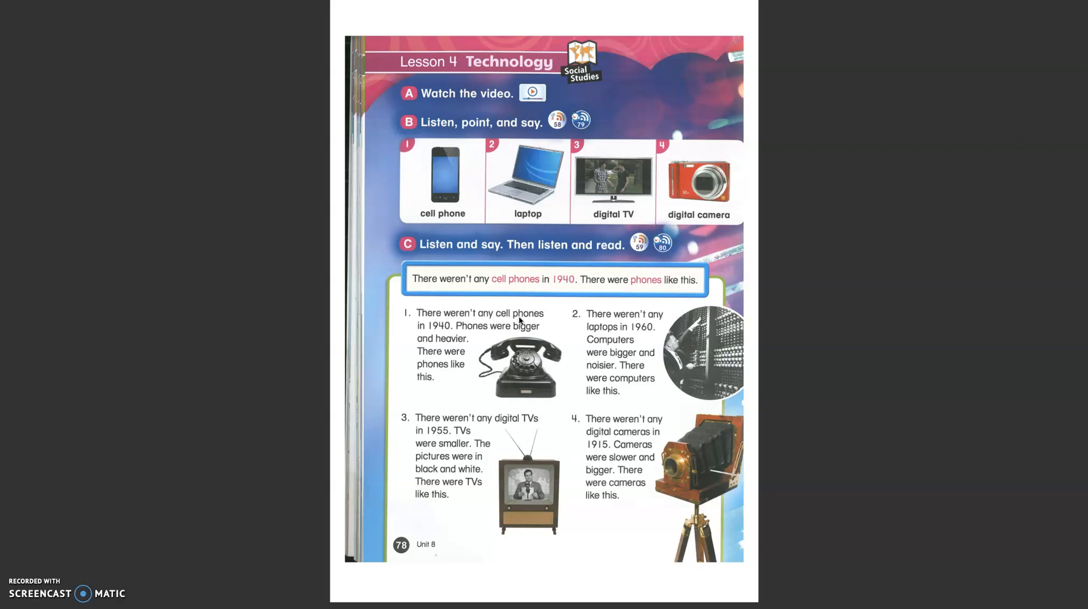
mouse_move(442, 333)
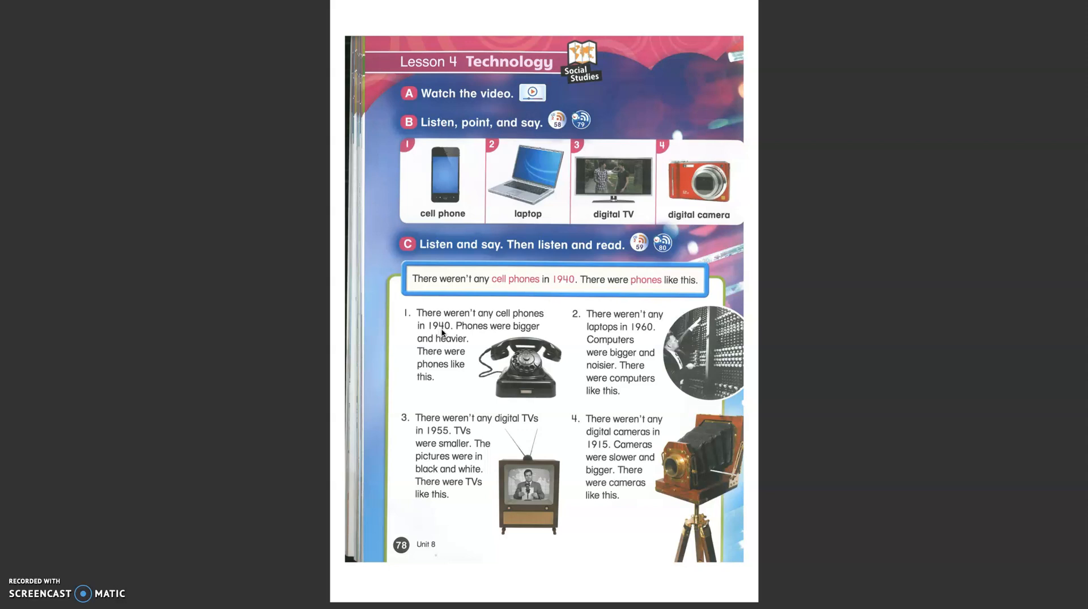
mouse_move(497, 374)
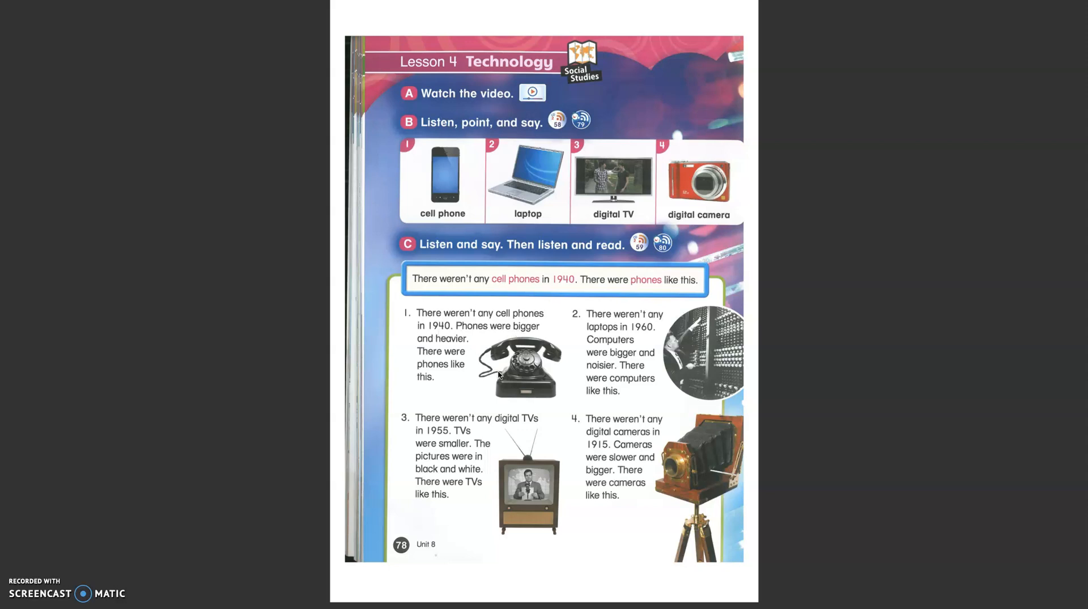
mouse_move(570, 372)
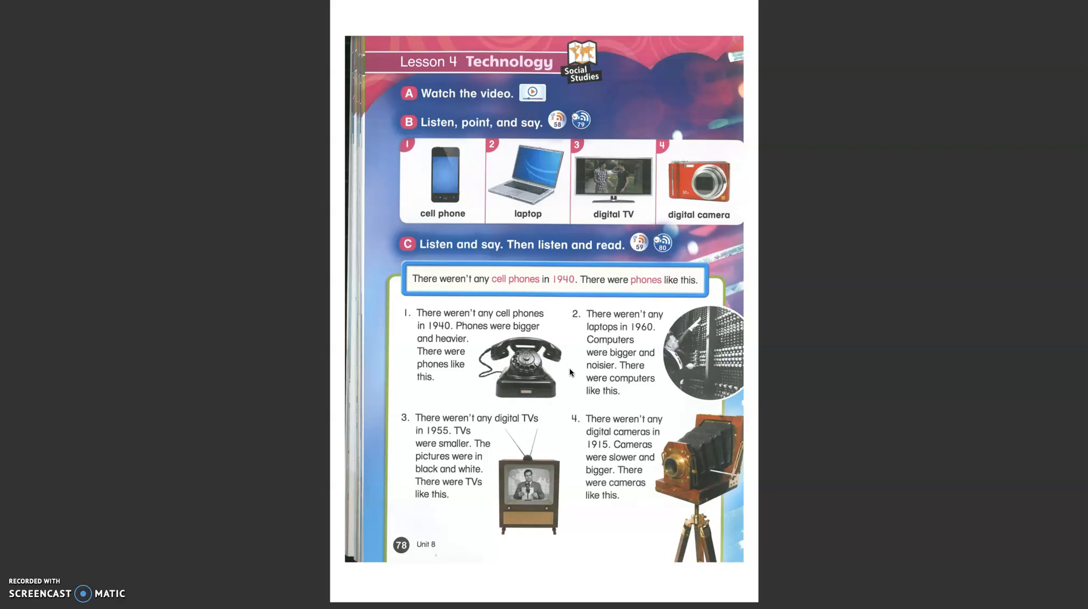
mouse_move(510, 343)
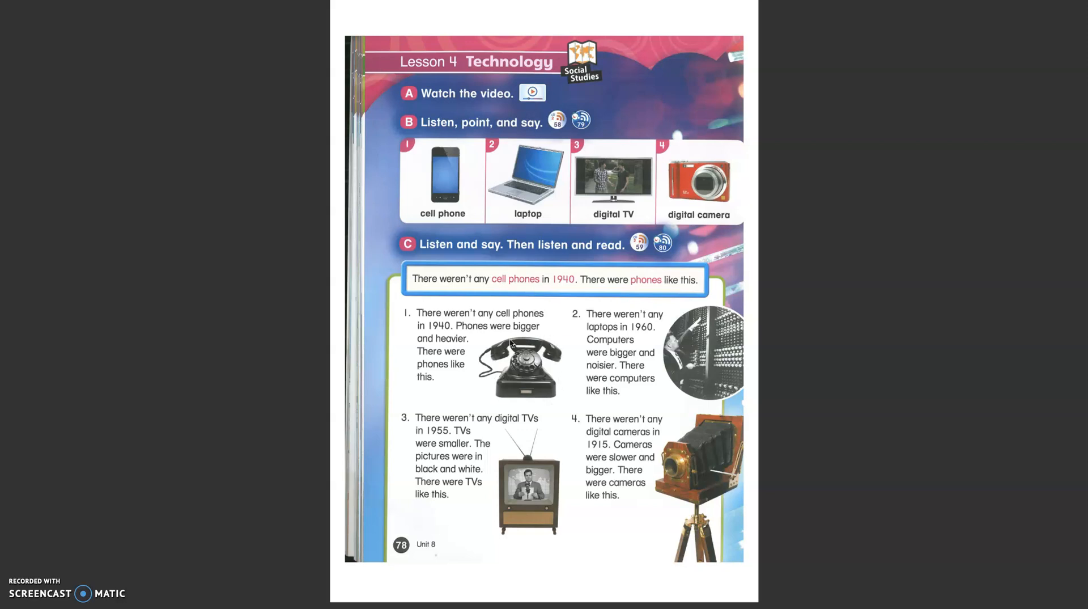
mouse_move(423, 200)
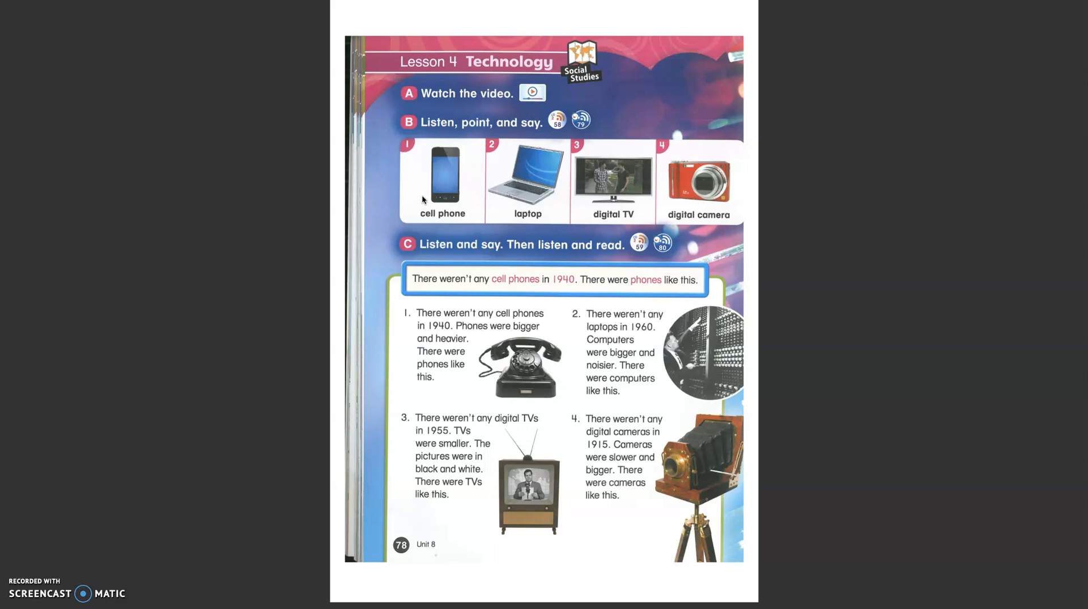
mouse_move(441, 214)
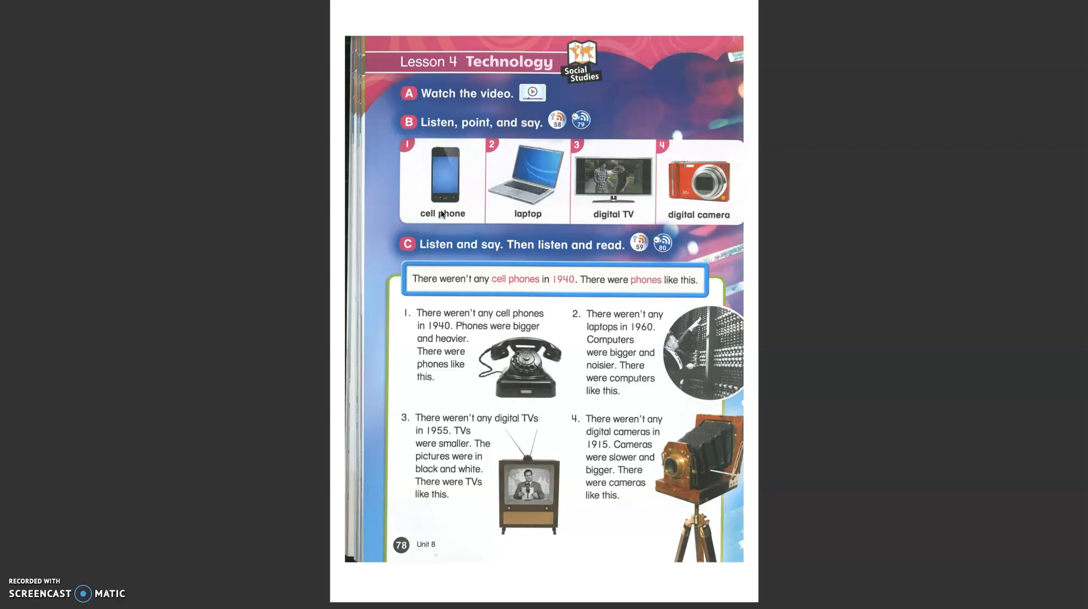
mouse_move(642, 319)
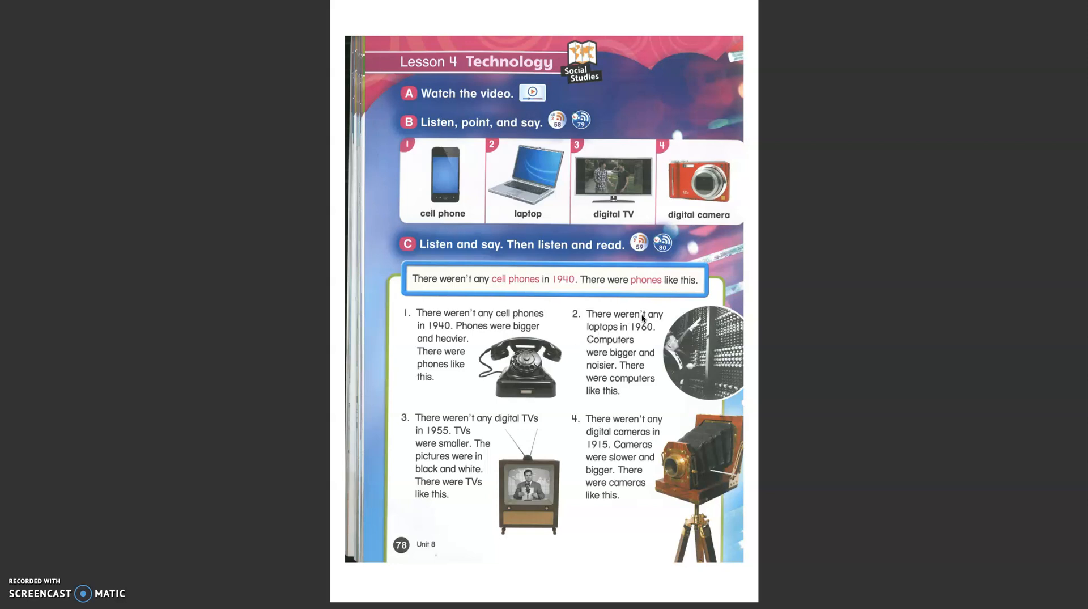
mouse_move(648, 336)
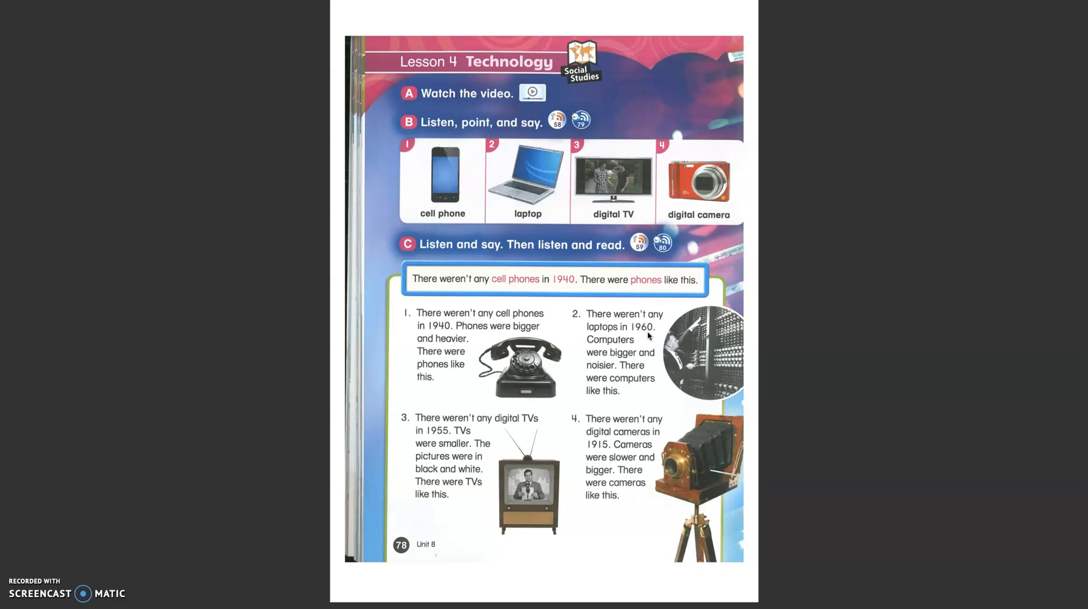
mouse_move(585, 362)
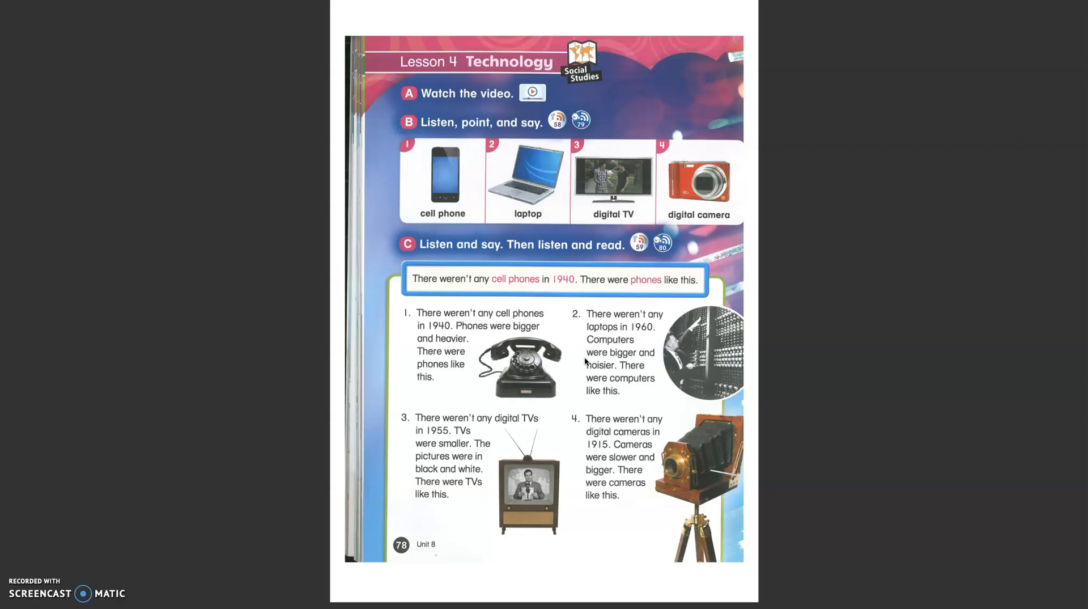
mouse_move(693, 393)
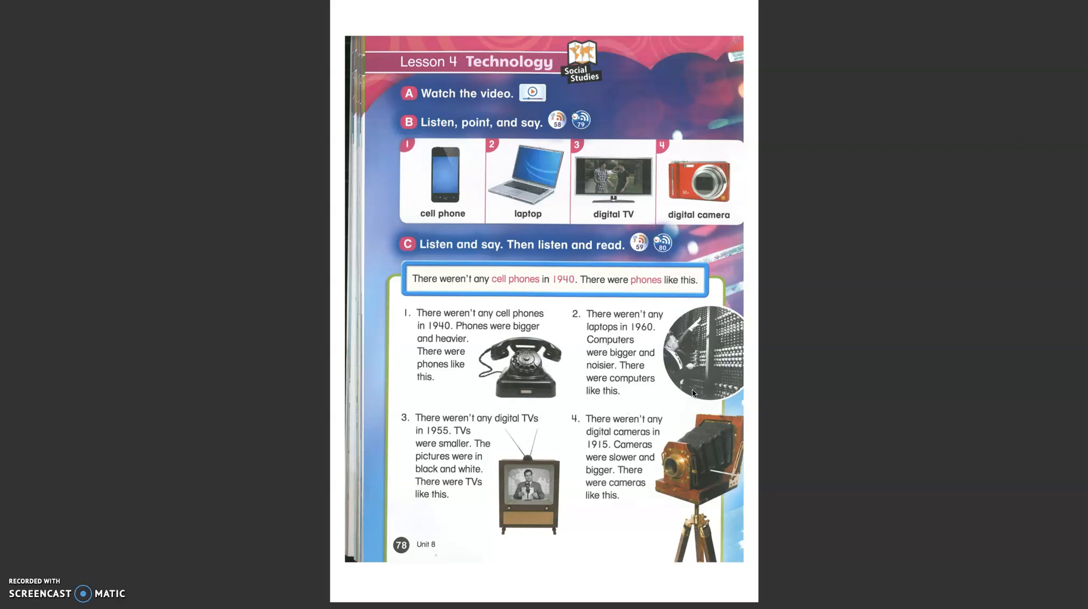
mouse_move(714, 311)
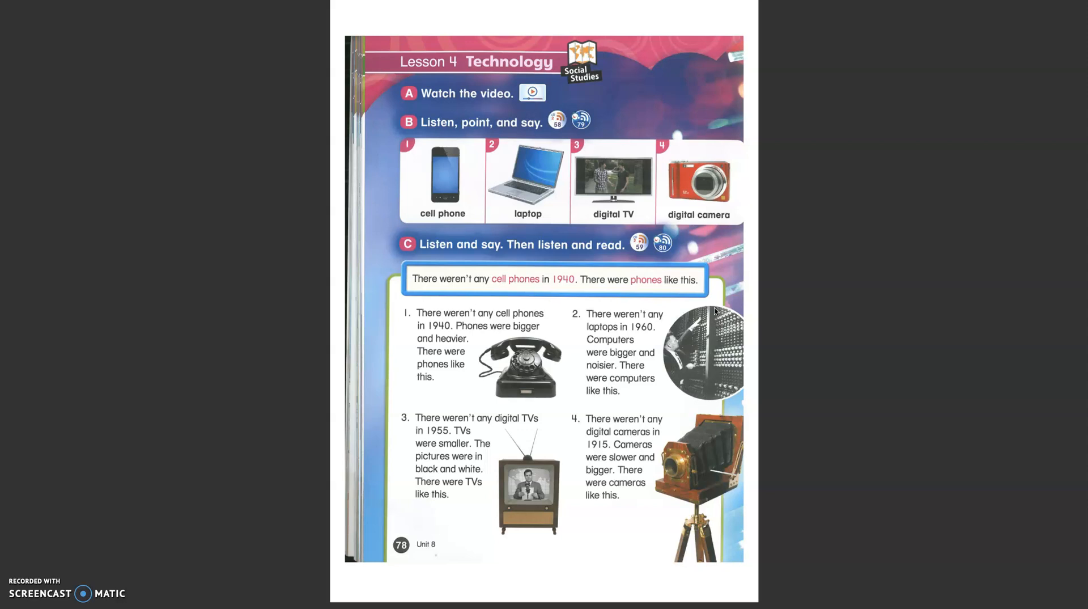
mouse_move(596, 338)
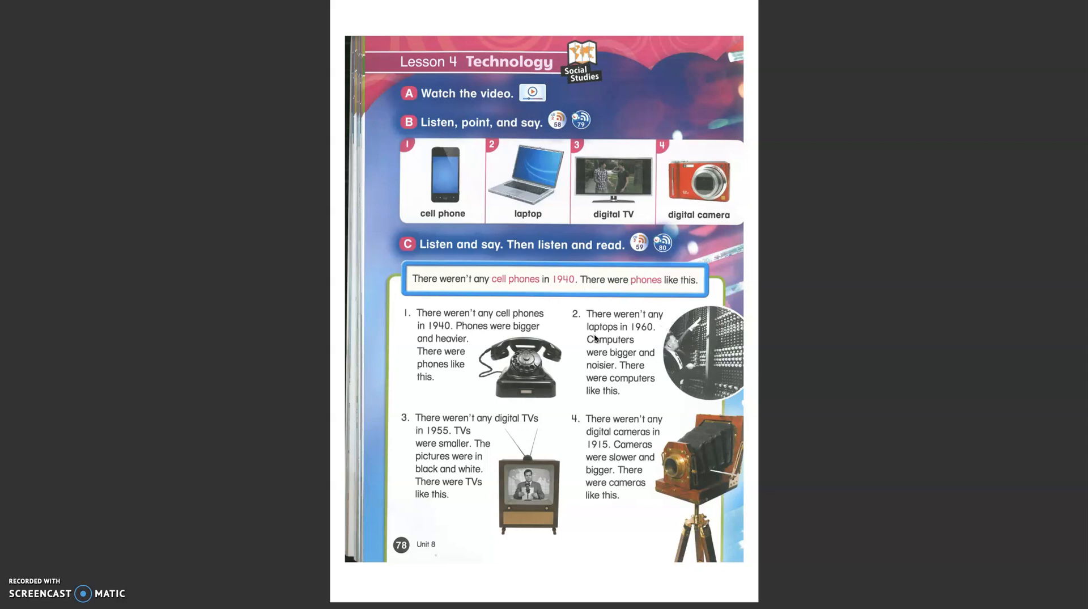
mouse_move(483, 424)
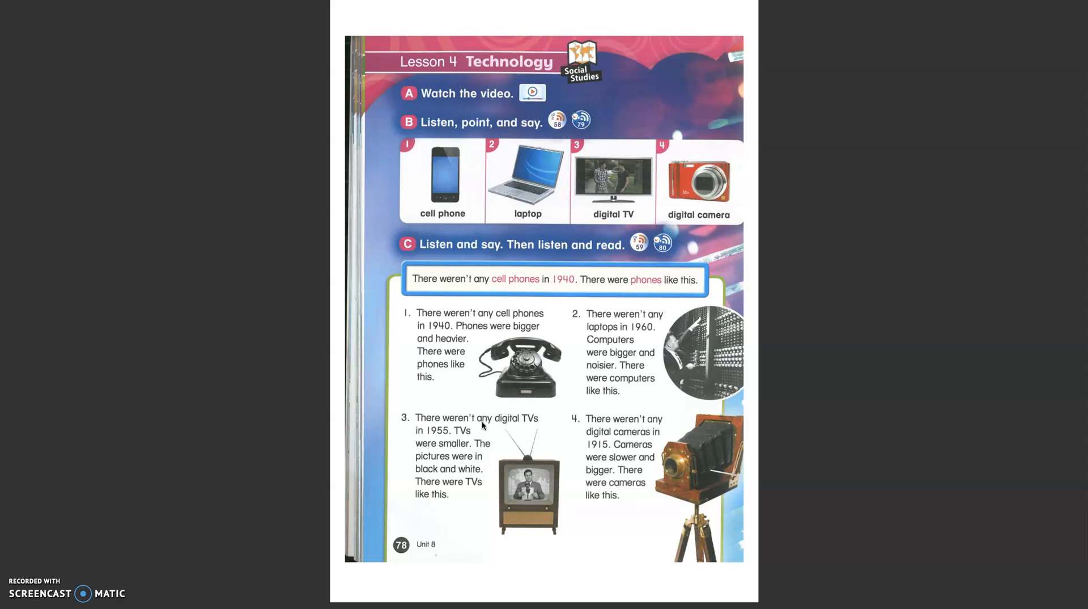
mouse_move(507, 429)
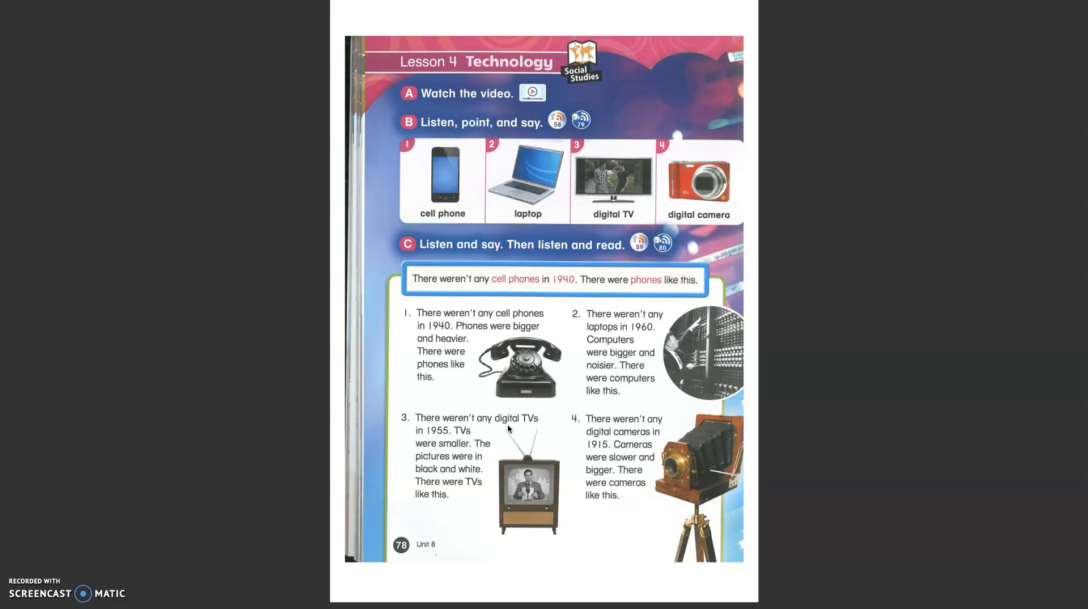
mouse_move(475, 440)
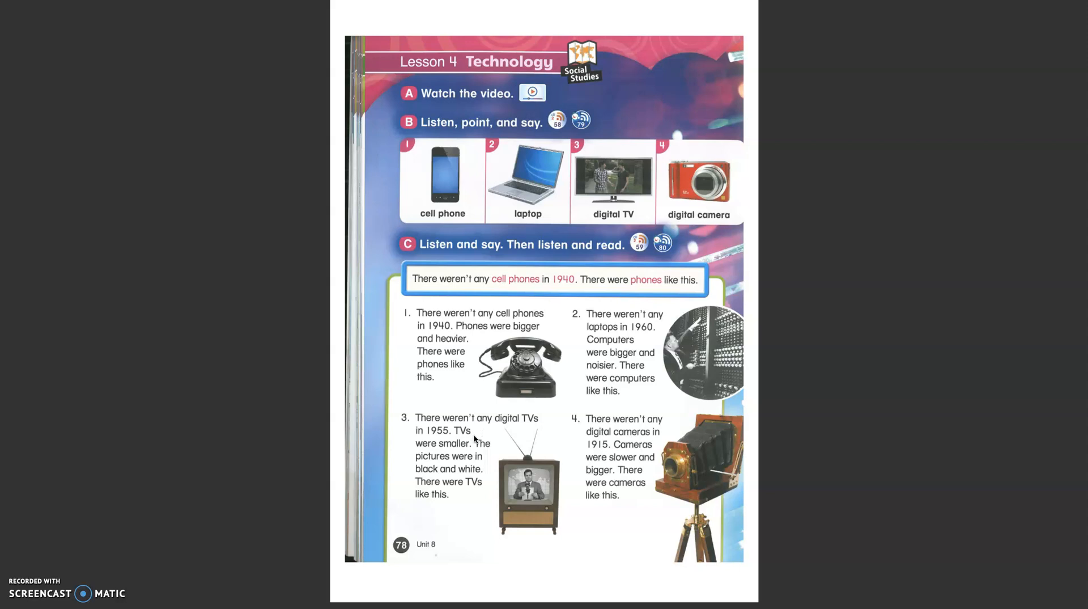
mouse_move(552, 461)
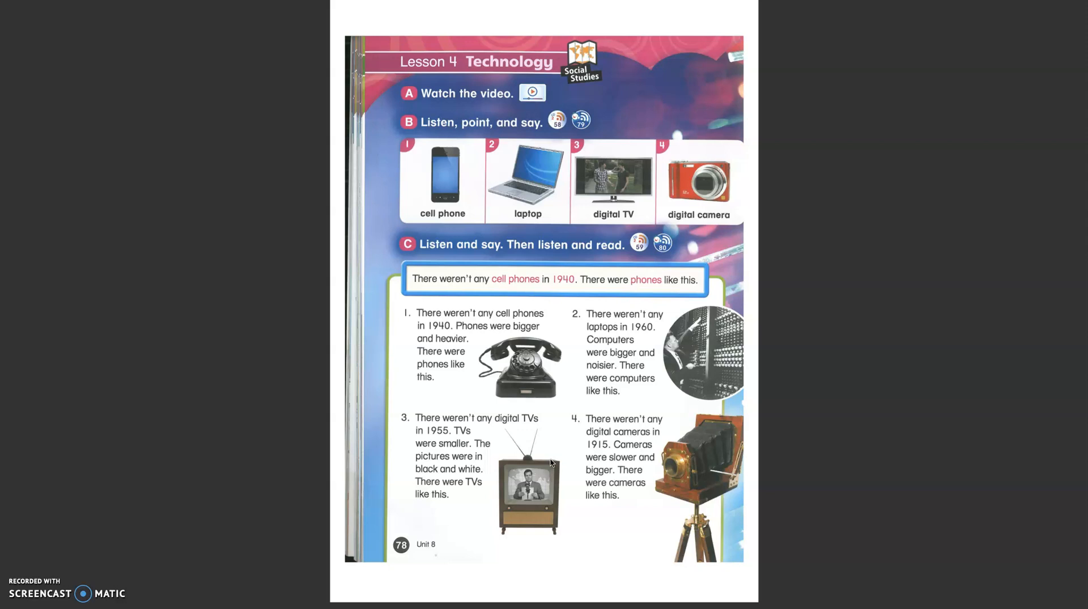
mouse_move(509, 444)
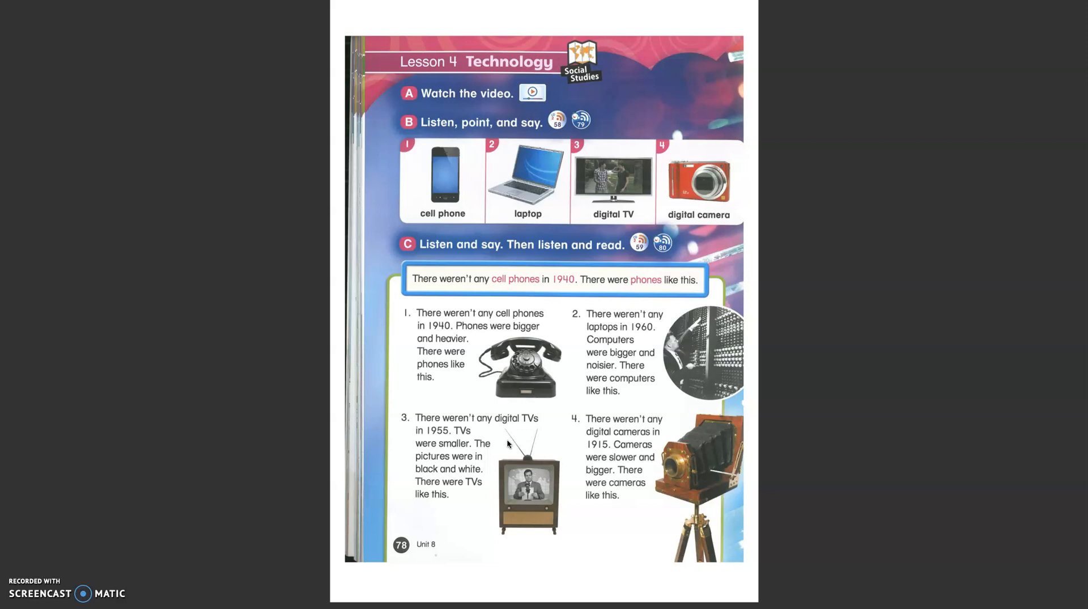
mouse_move(665, 476)
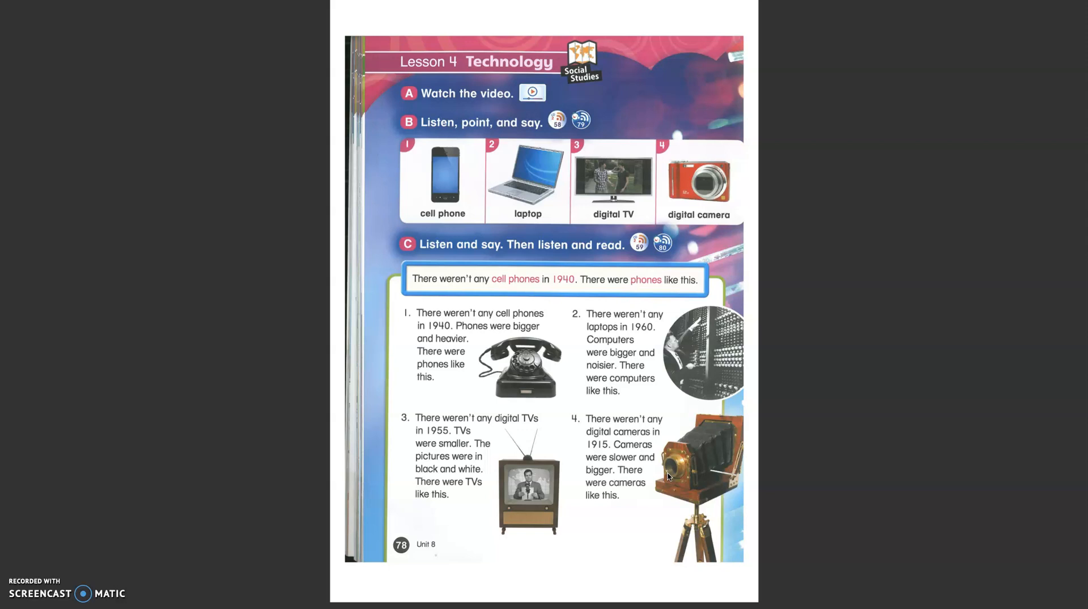
mouse_move(705, 179)
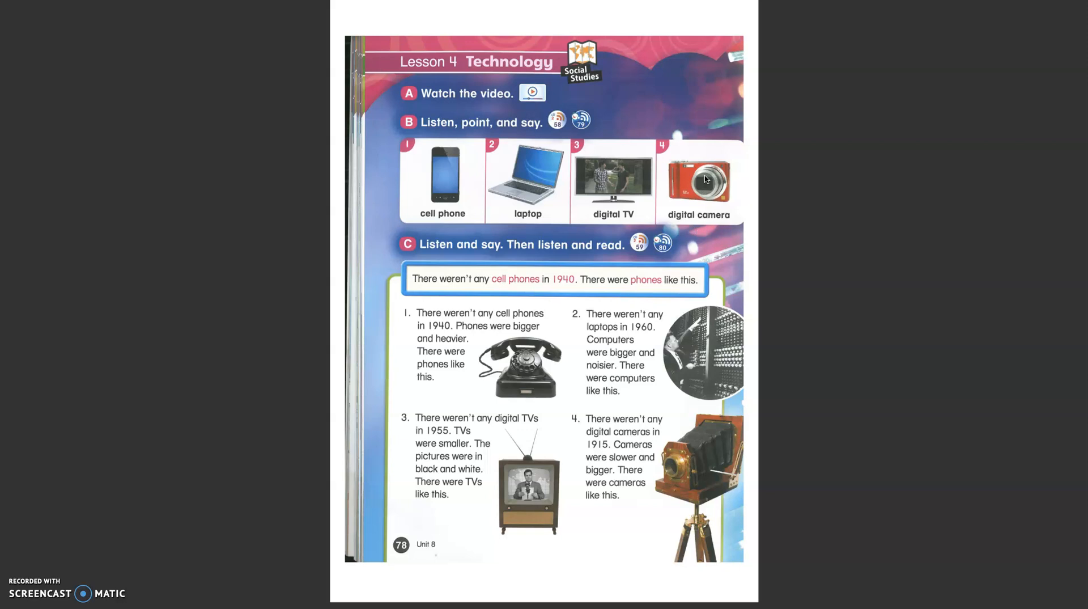
mouse_move(702, 471)
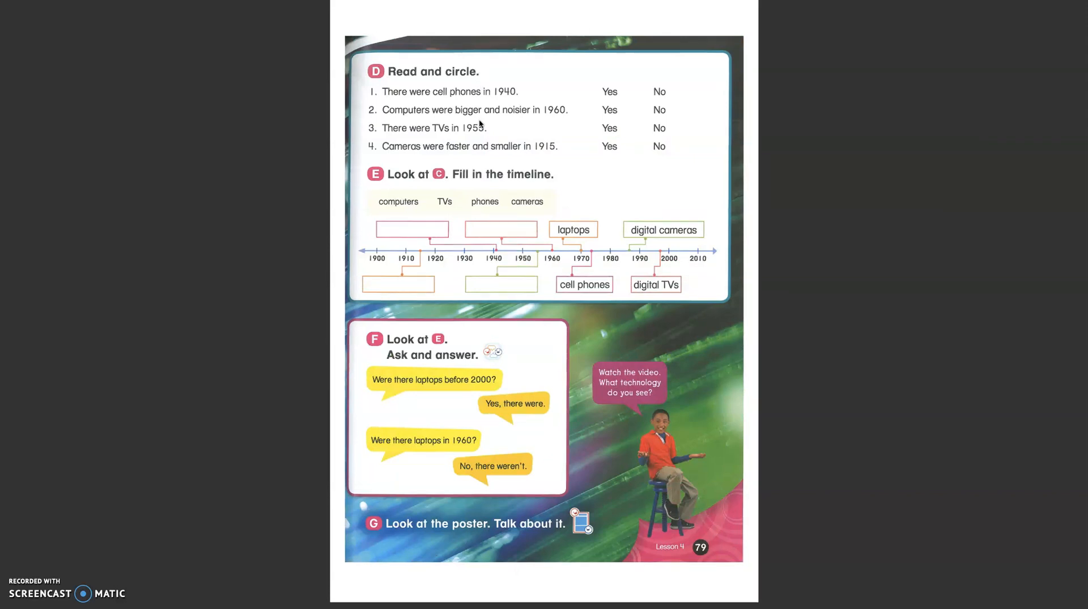
mouse_move(497, 98)
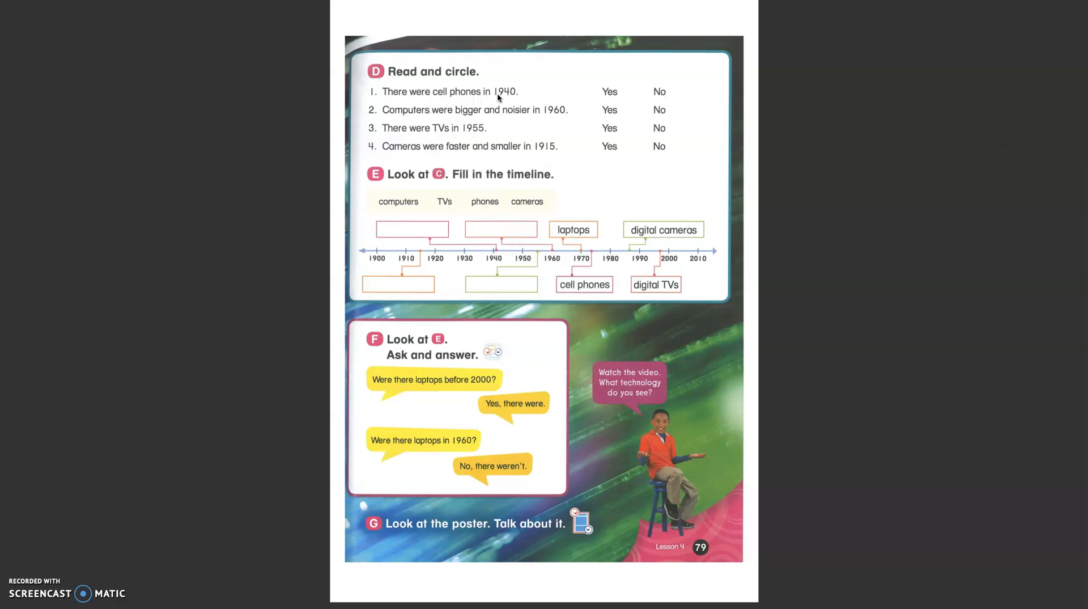
mouse_move(622, 109)
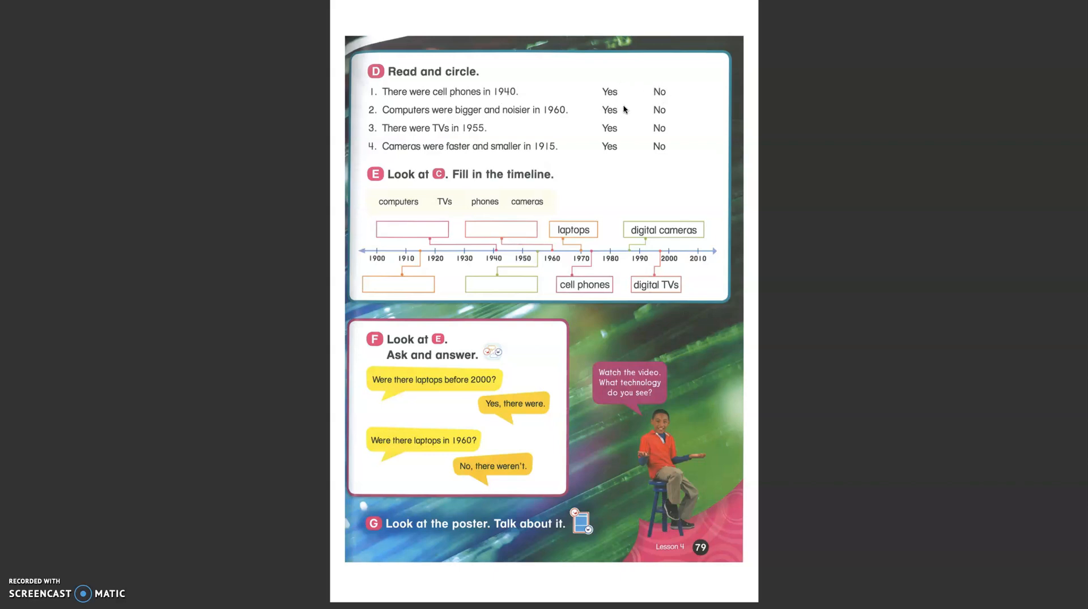
mouse_move(456, 118)
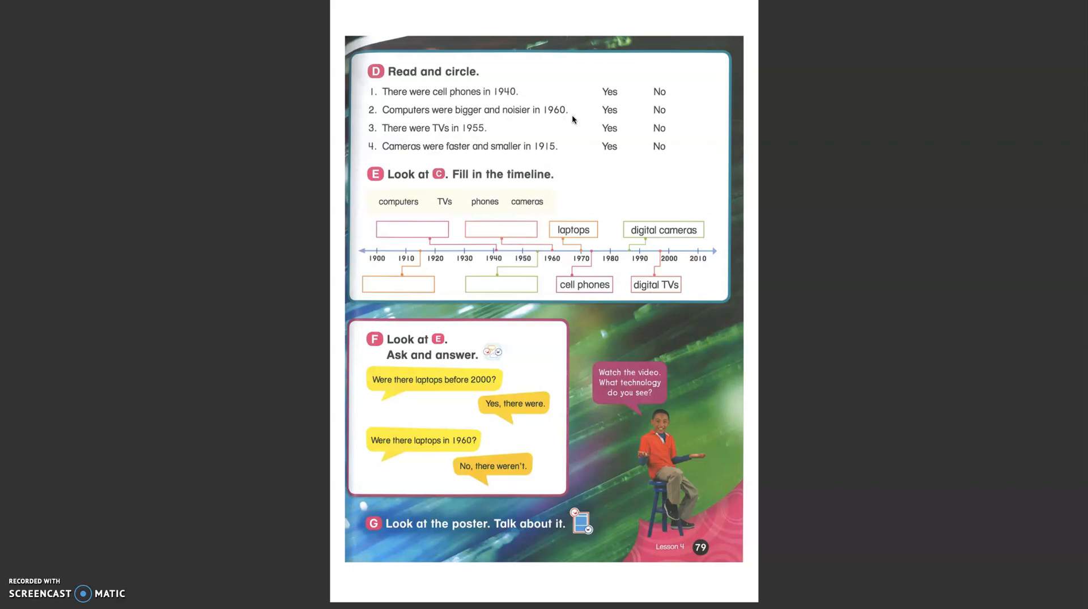
mouse_move(544, 127)
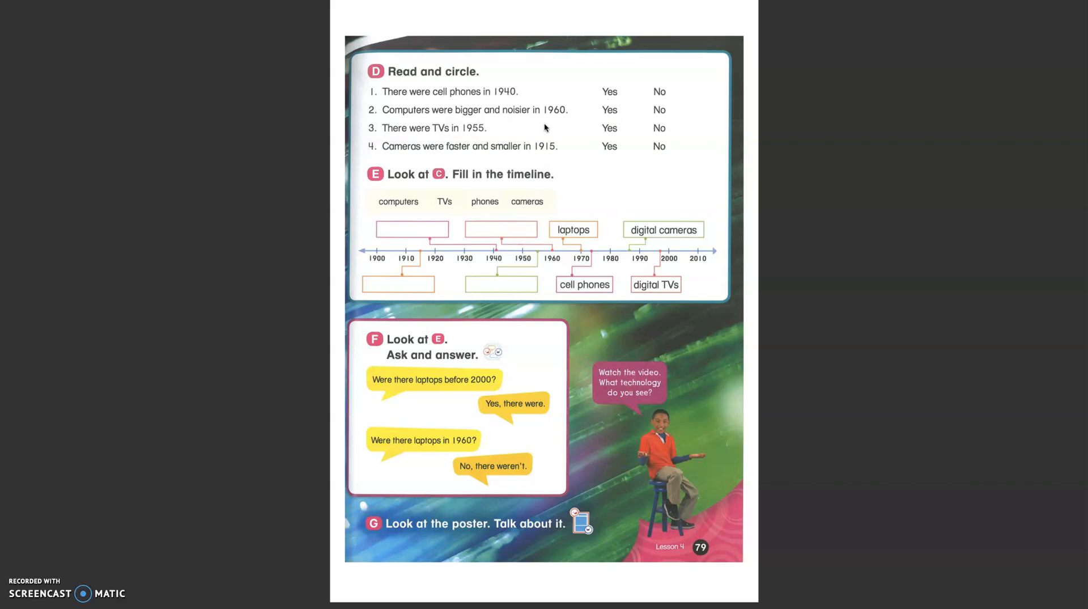
mouse_move(442, 134)
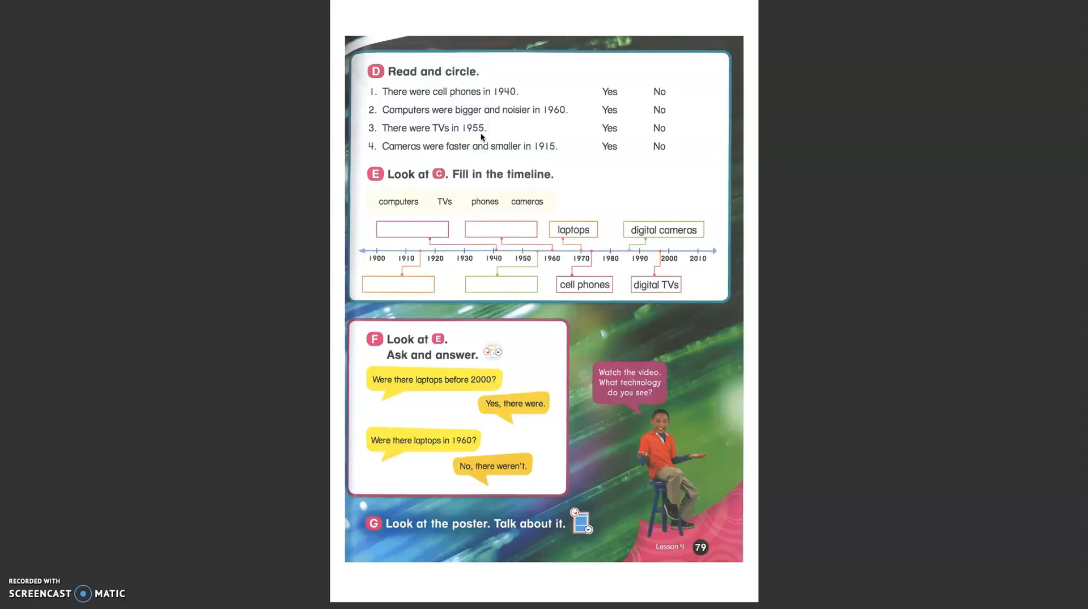
mouse_move(602, 128)
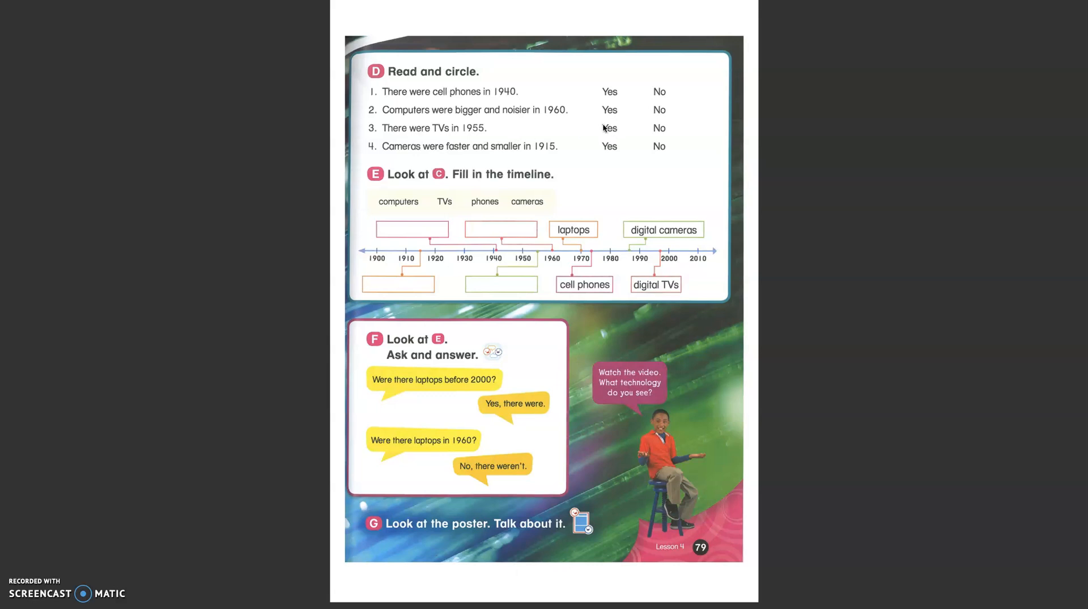
mouse_move(438, 154)
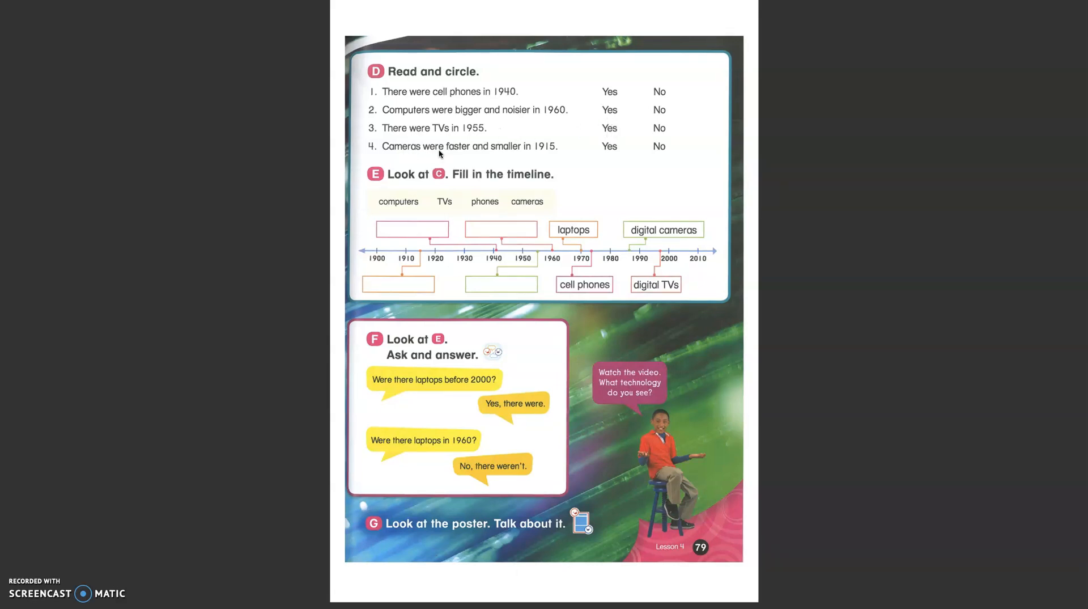
mouse_move(539, 158)
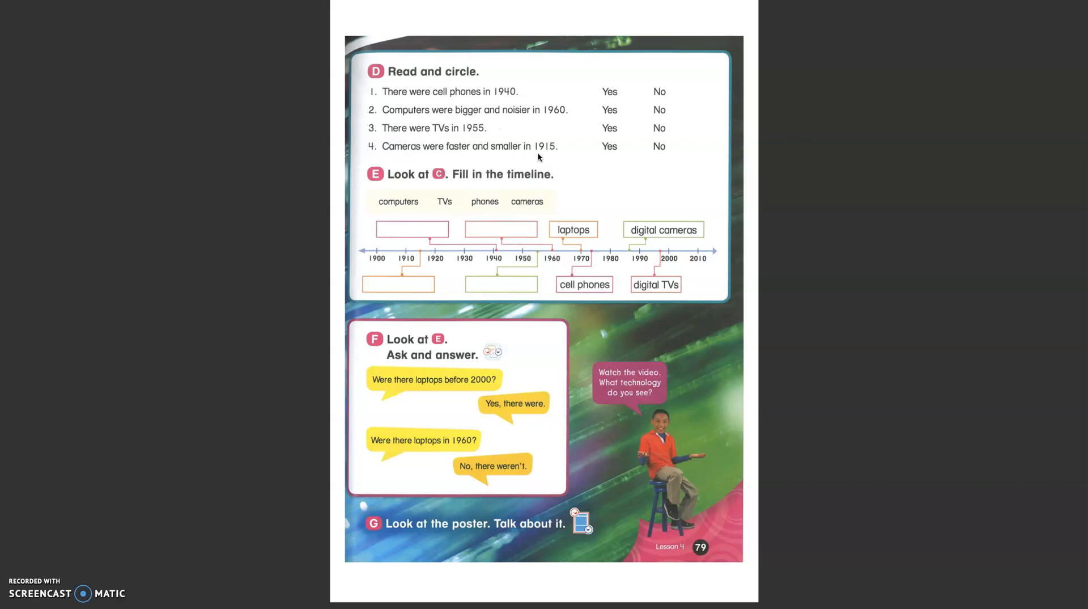
mouse_move(555, 155)
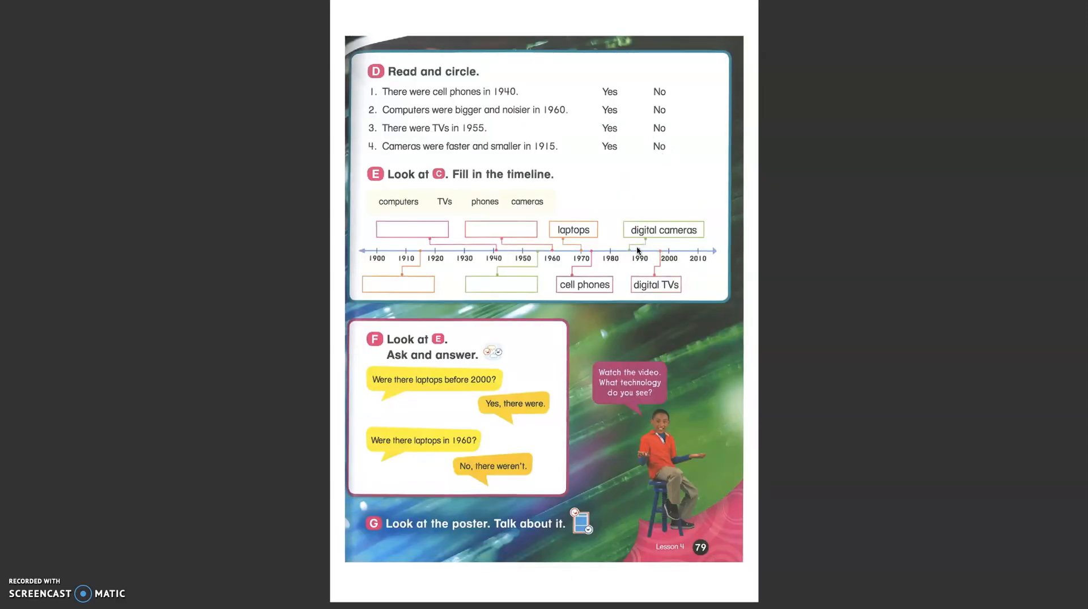
mouse_move(417, 233)
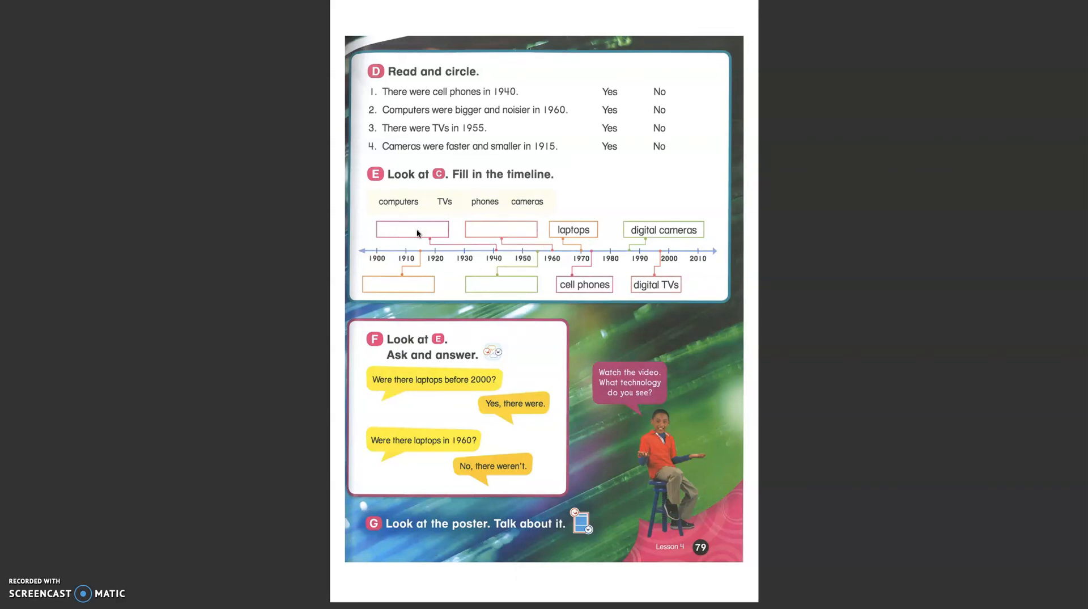
mouse_move(399, 208)
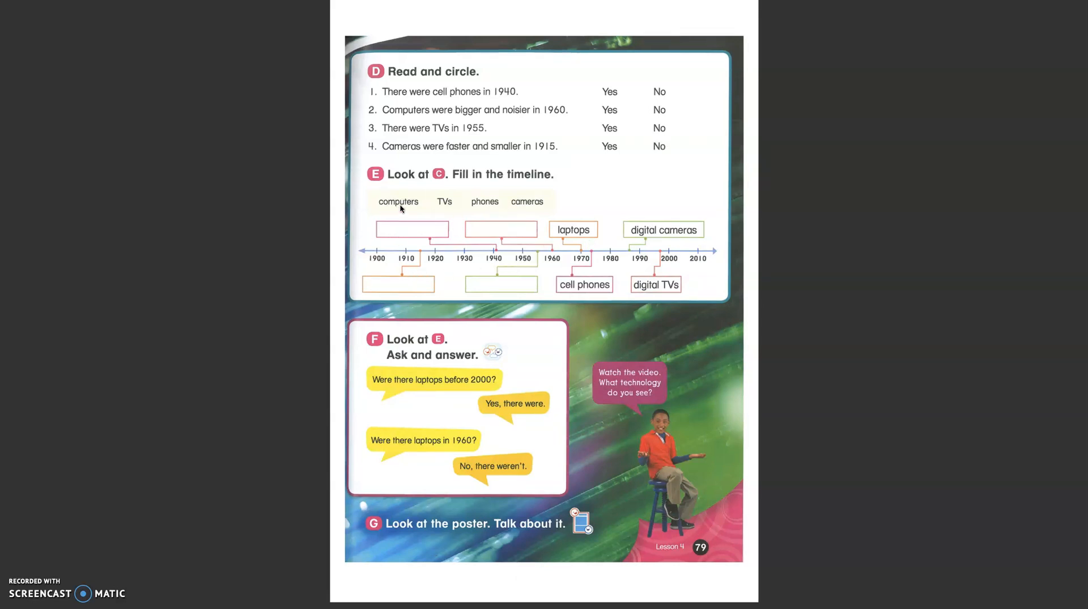
mouse_move(443, 267)
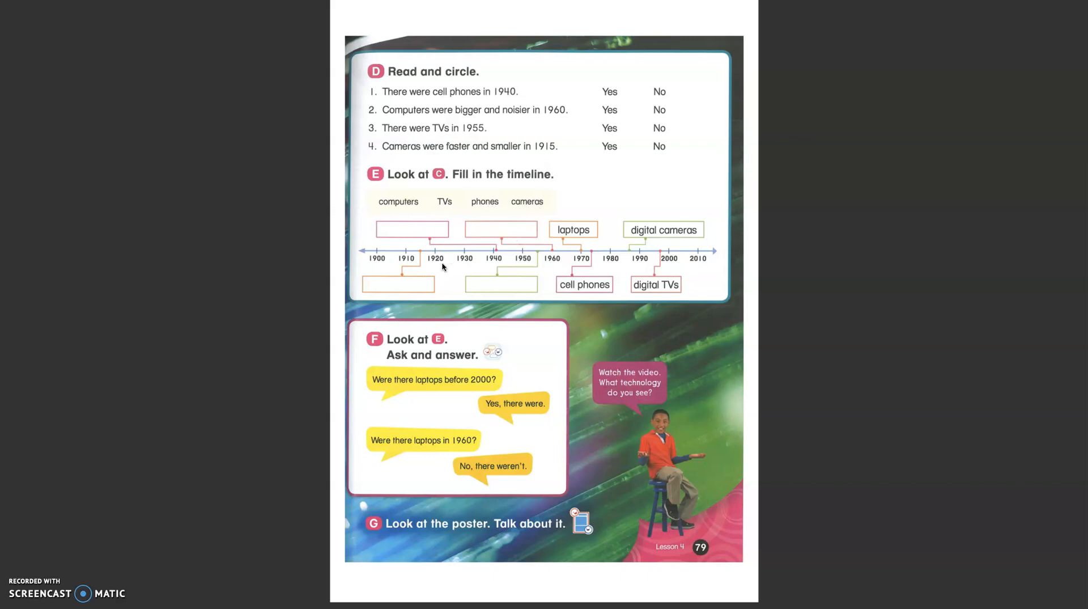
mouse_move(429, 247)
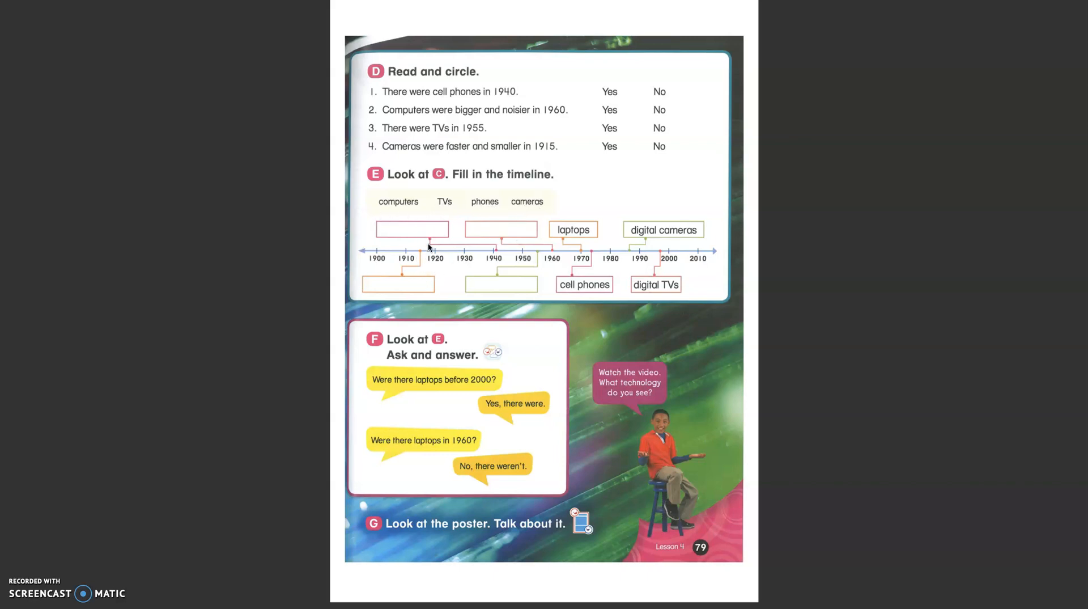
mouse_move(528, 246)
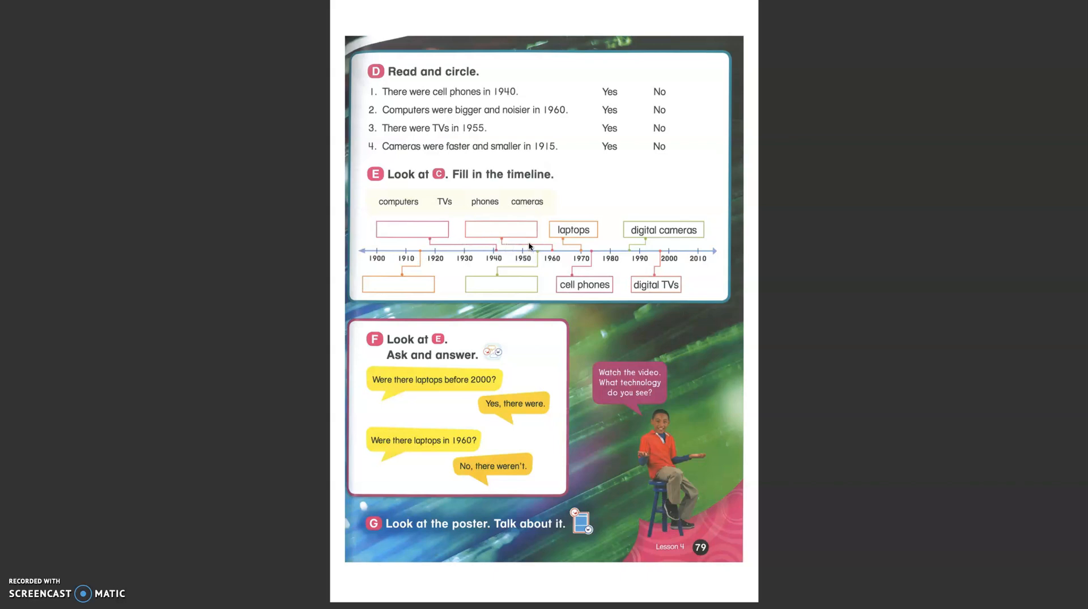
mouse_move(726, 374)
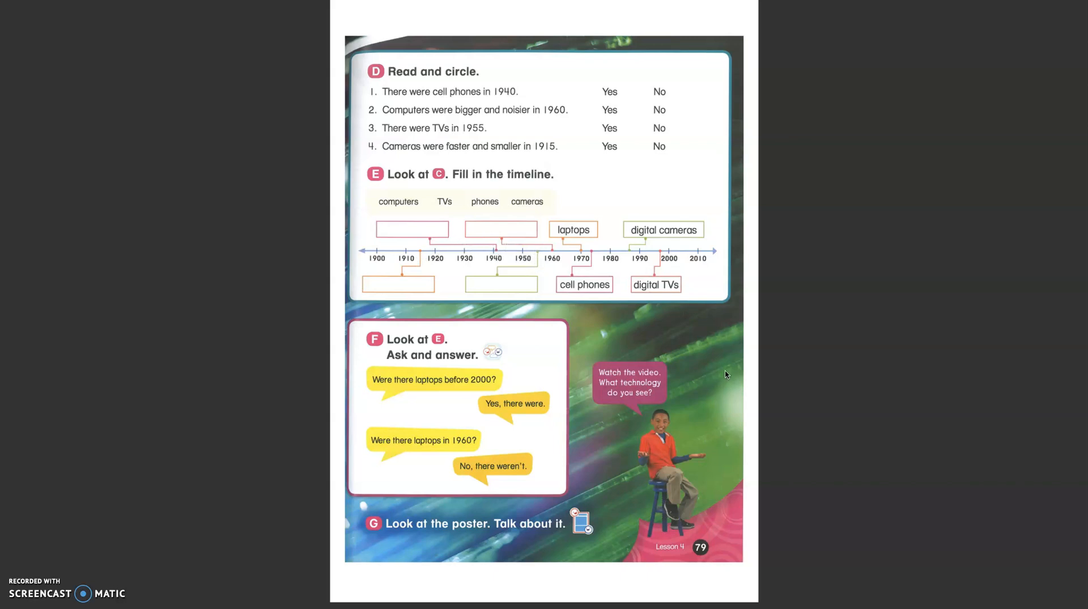